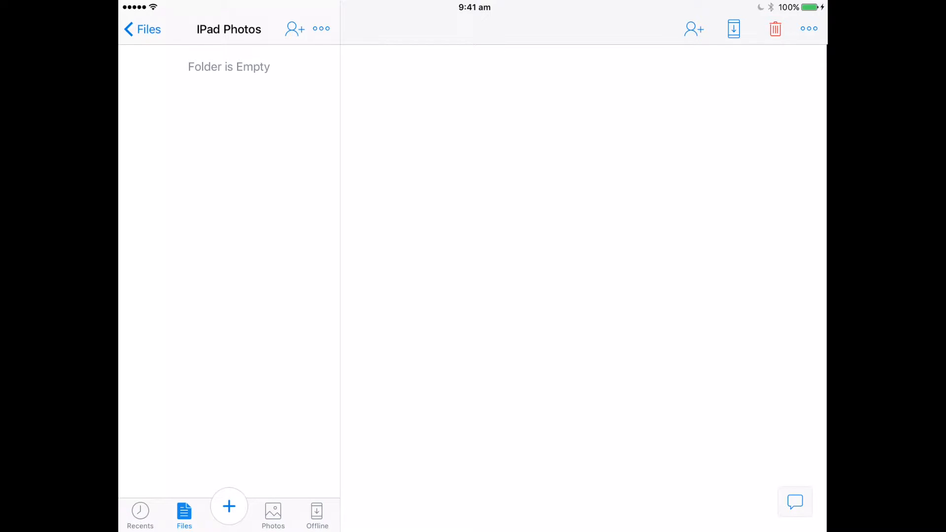
Start an Upload Photos action from the empty IPad Photos folder to reach the photo library
left_click(229, 506)
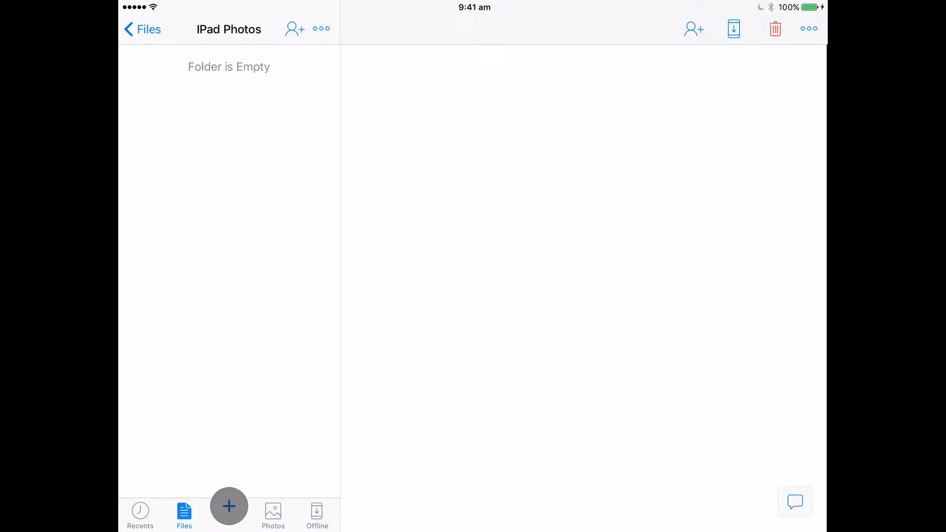
left_click(229, 506)
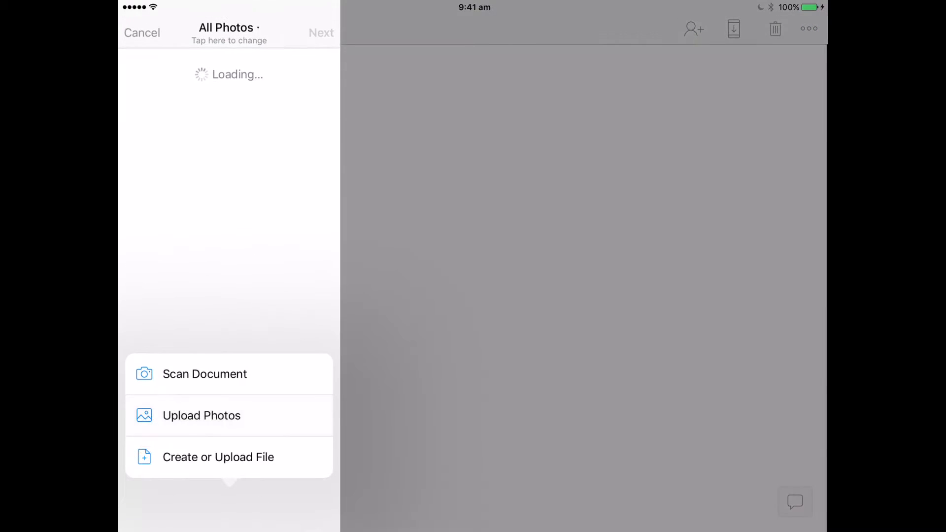
Select the framed painting, two chefs-with-cake shots and the fruit platter (4 Selected)
left_click(201, 415)
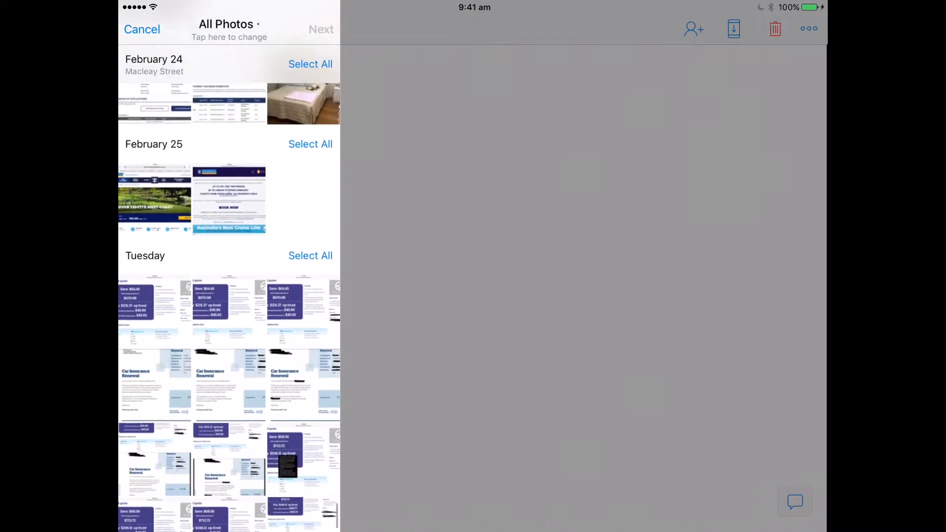
scroll("down", 3)
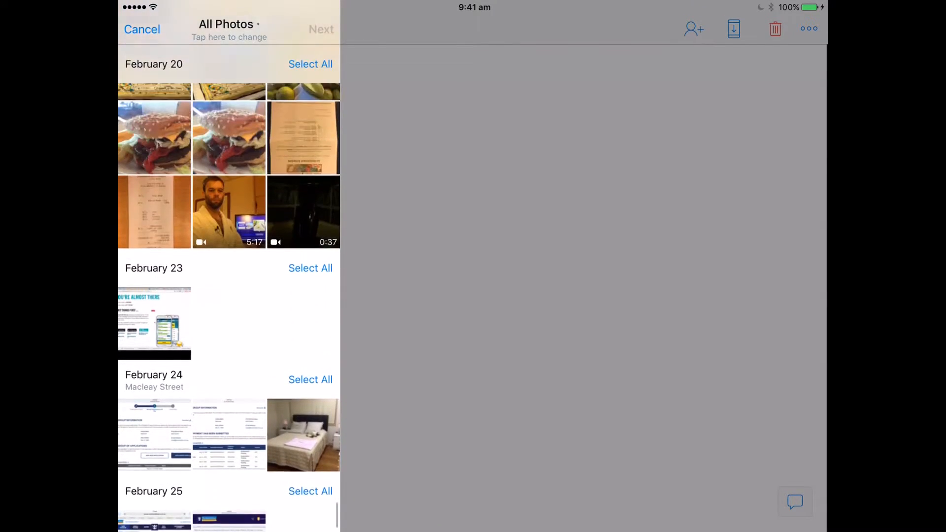
scroll("up", 3)
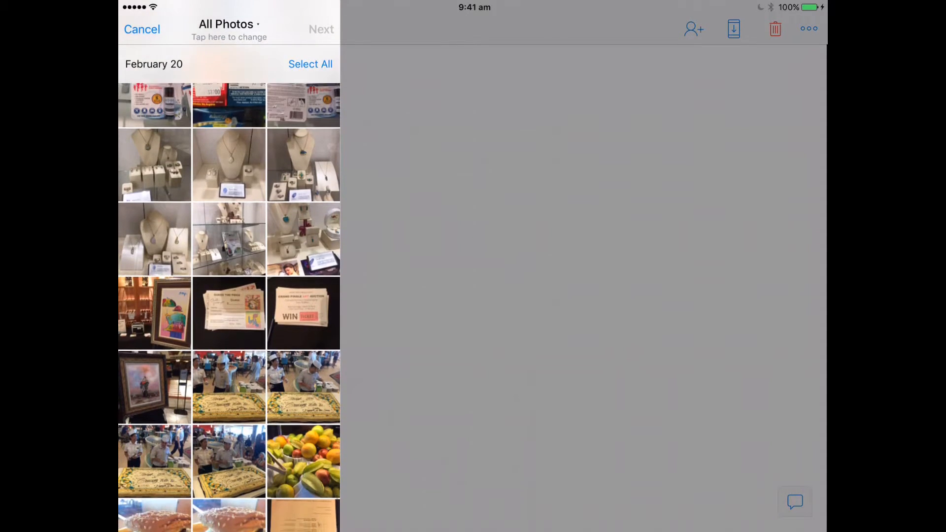
scroll("up", 3)
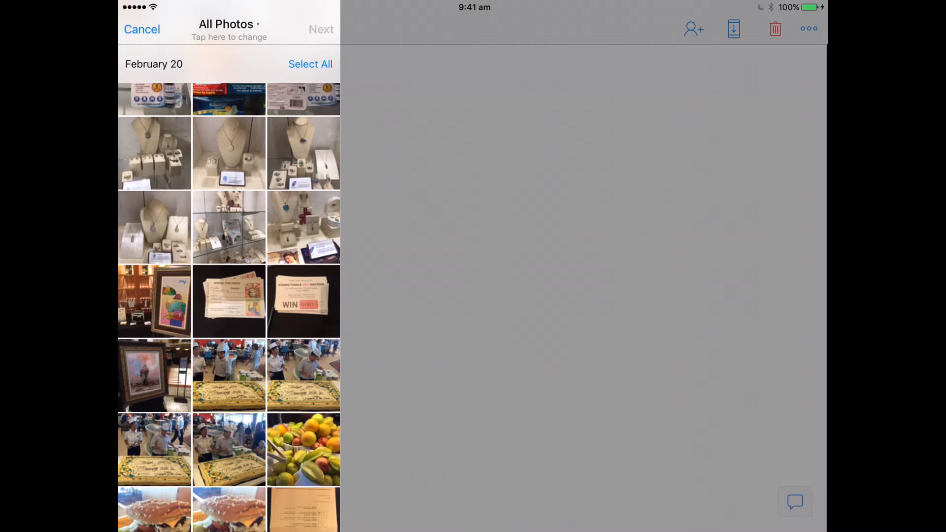
left_click(155, 376)
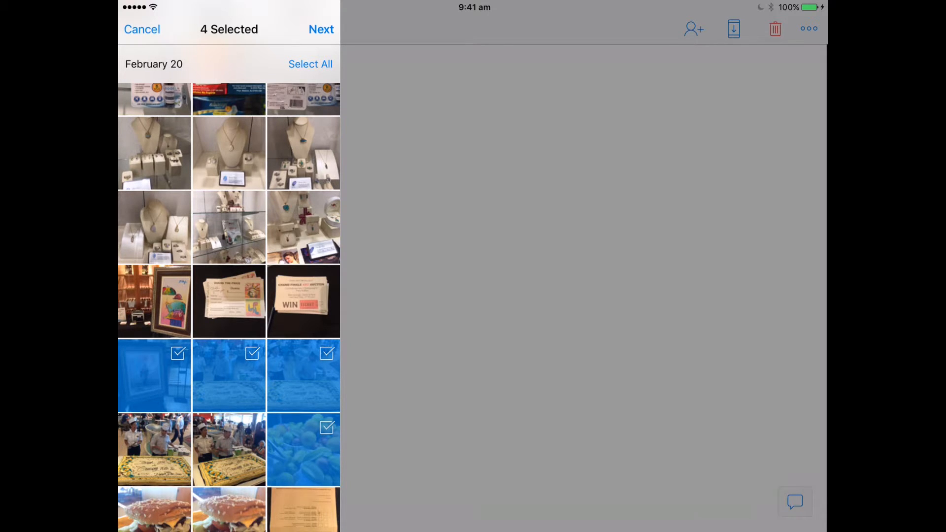
Confirm IPad Photos as the destination and begin uploading the four photos
left_click(321, 29)
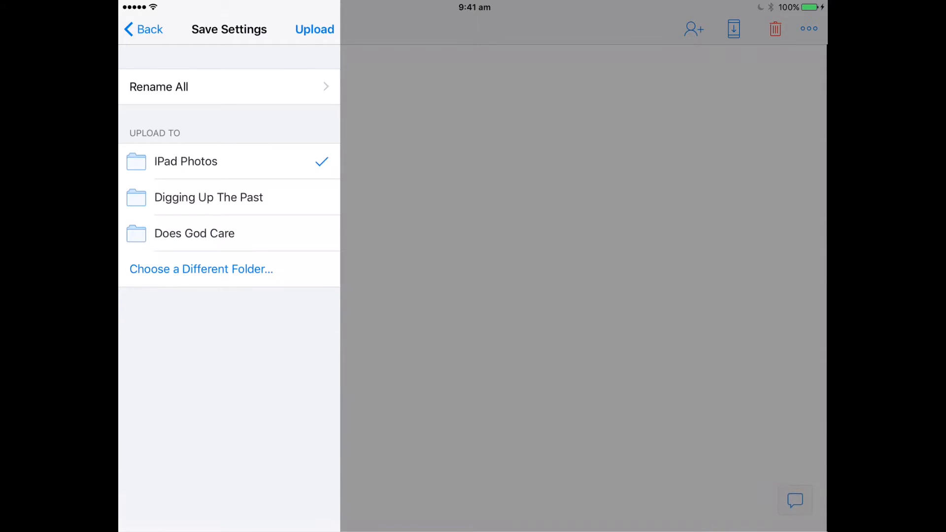
left_click(315, 29)
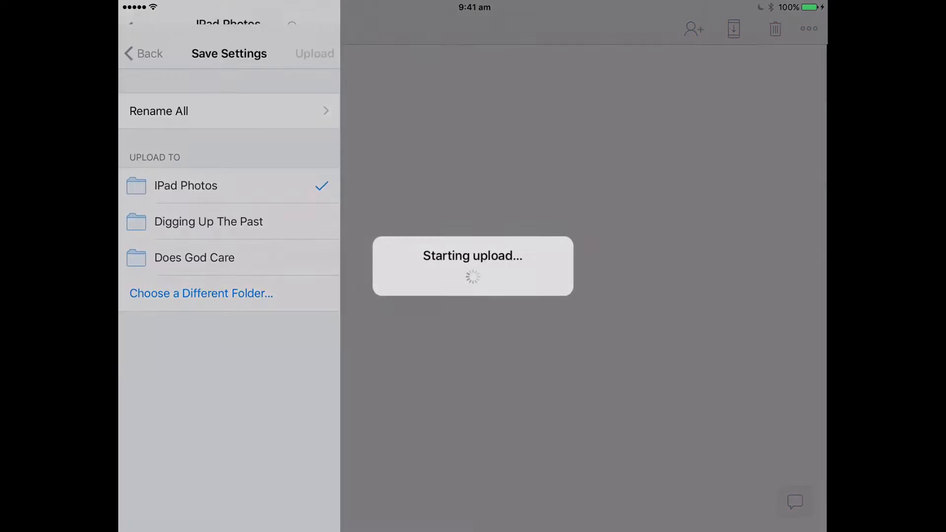
Preview the first finished file, Photo 20-2…0 25 am.jpg, while three others keep uploading
left_click(315, 53)
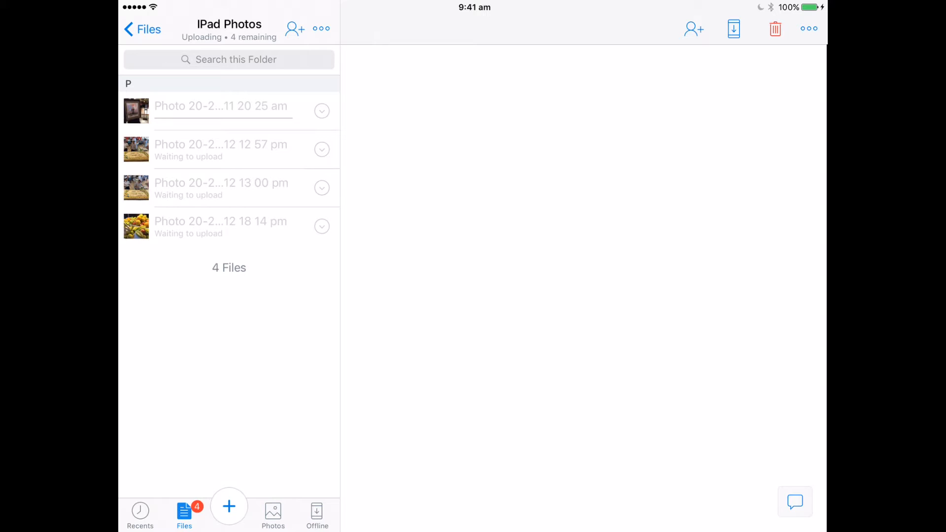
left_click(321, 112)
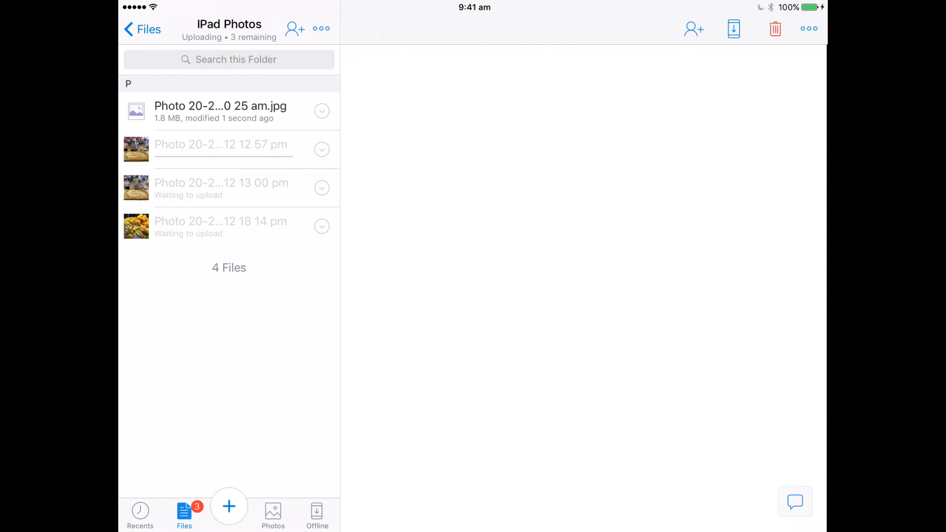
left_click(220, 111)
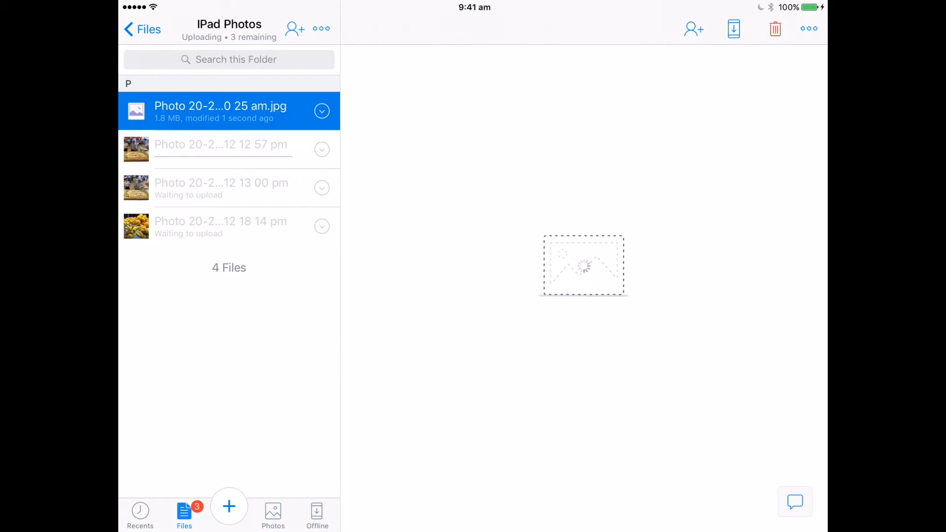